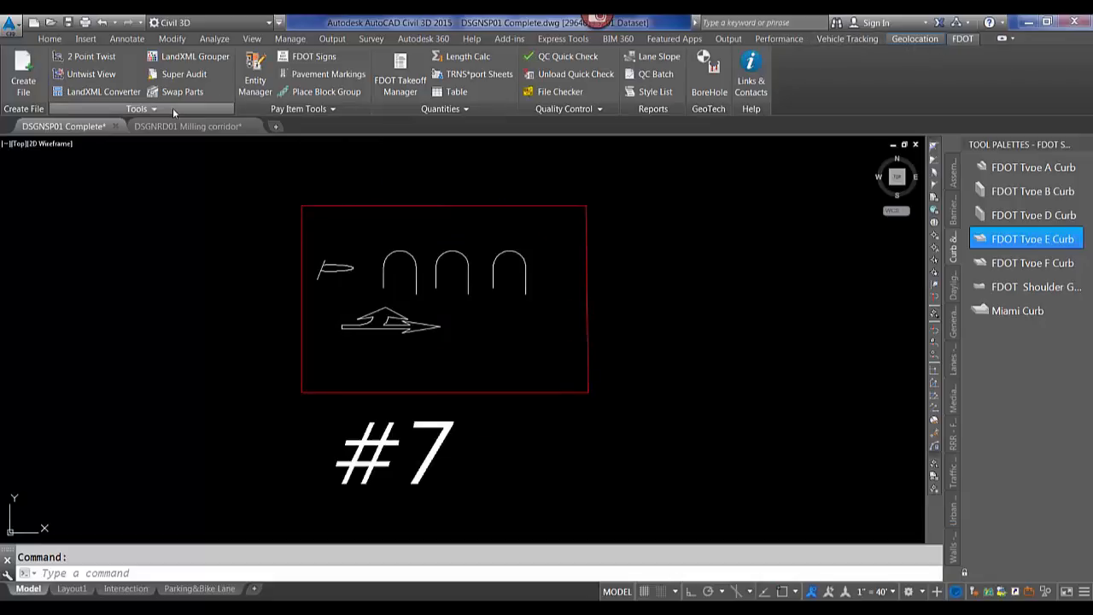
Expand the FDOT Tools panel to reveal Convert Ellipses to Arcs.
{"action": "left_click", "coordinate": [136, 108]}
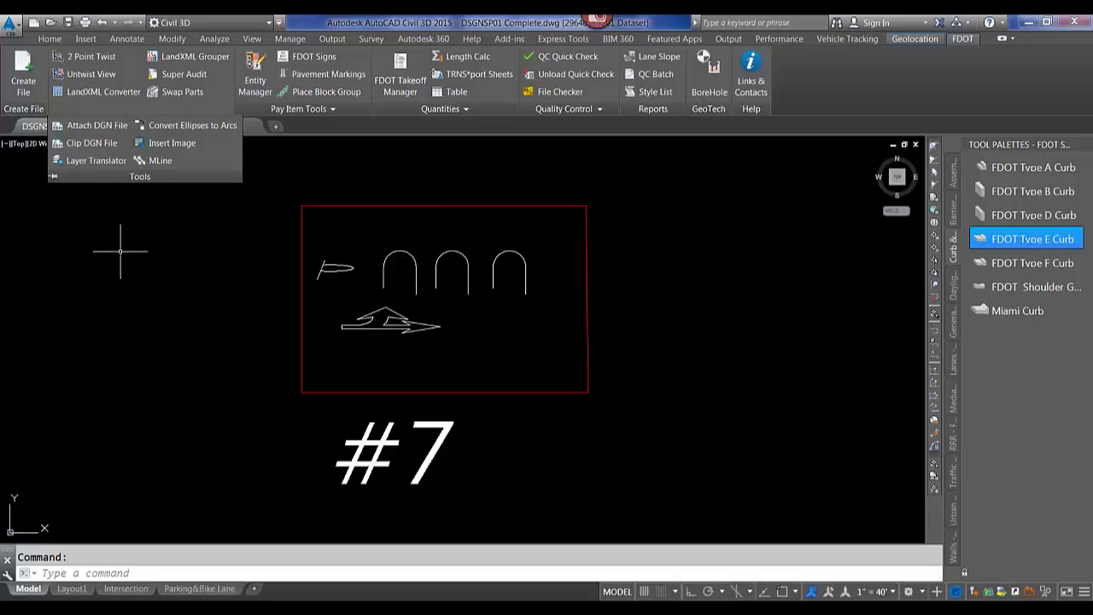
{"action": "mouse_move", "coordinate": [191, 125]}
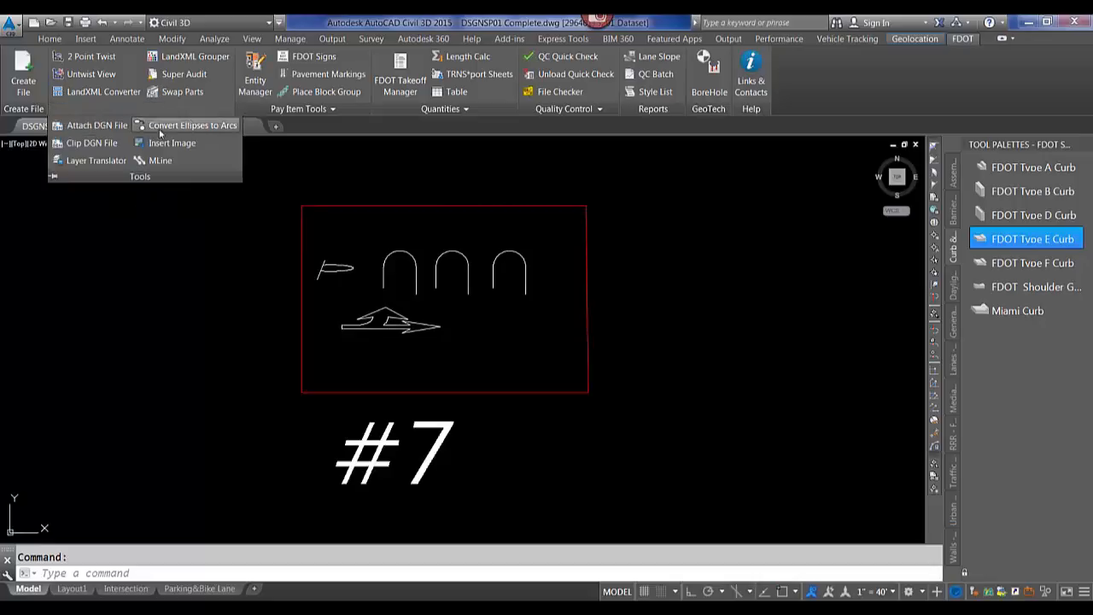
{"action": "mouse_move", "coordinate": [191, 125]}
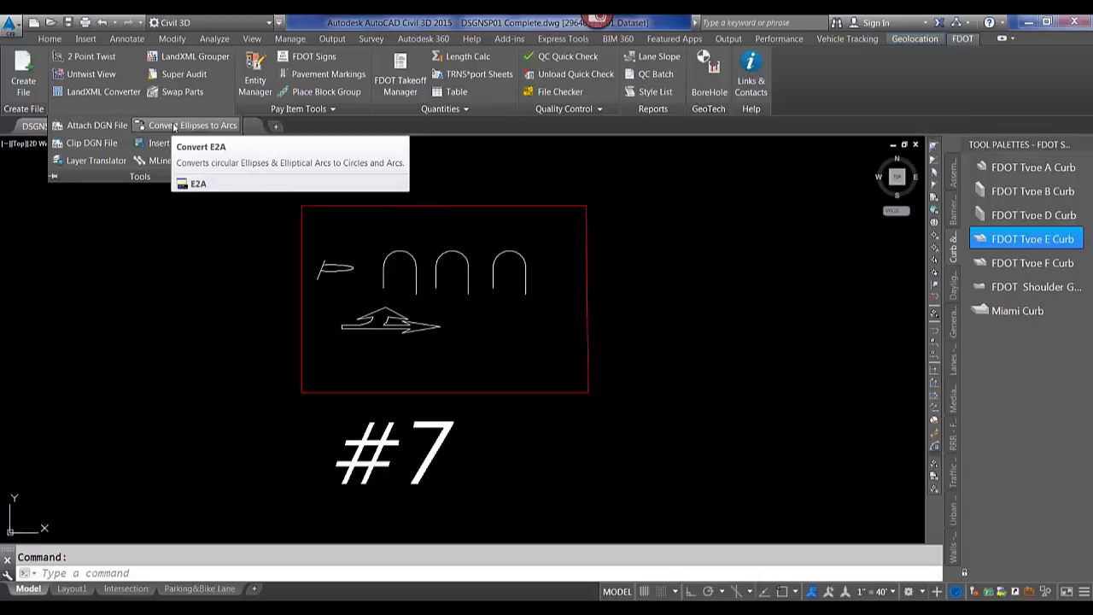
Run E2A and pick the middle curb-return ellipse for conversion.
{"action": "left_click", "coordinate": [197, 183]}
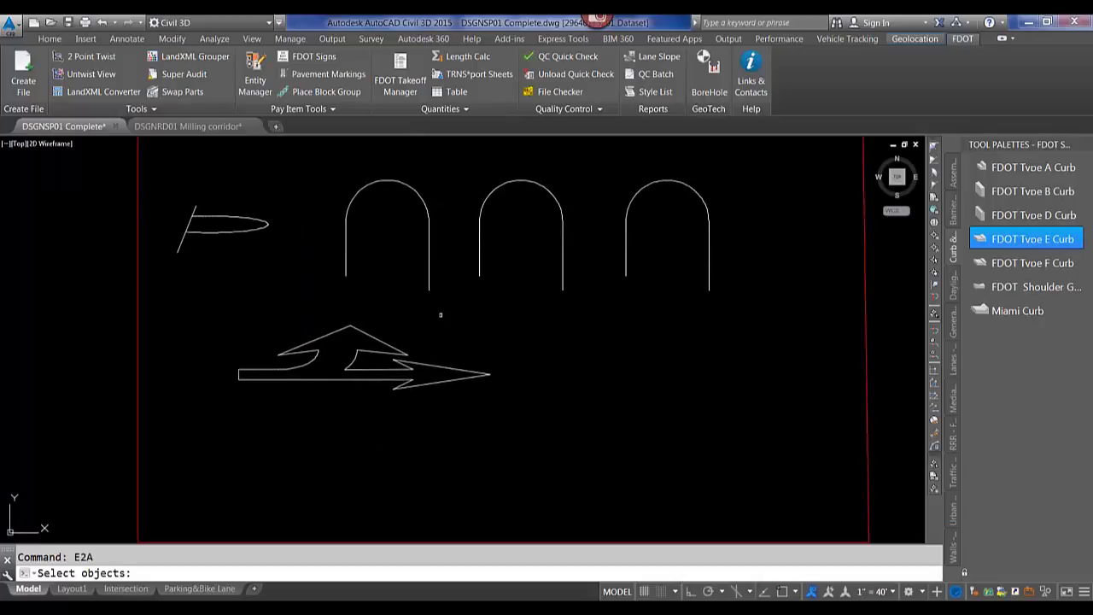
{"action": "mouse_move", "coordinate": [441, 315]}
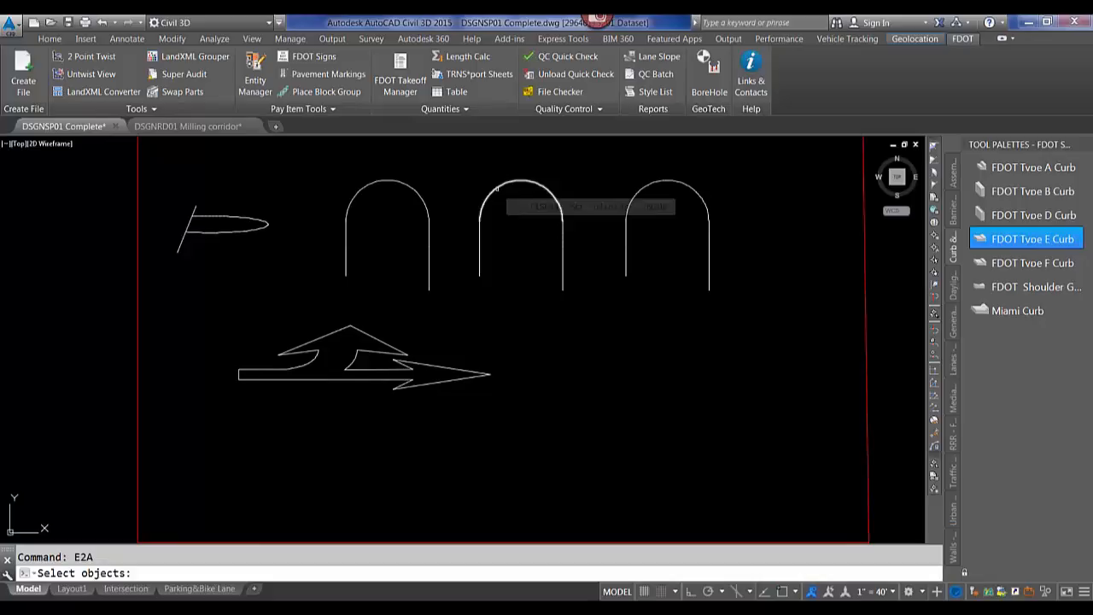
{"action": "left_click", "coordinate": [523, 187]}
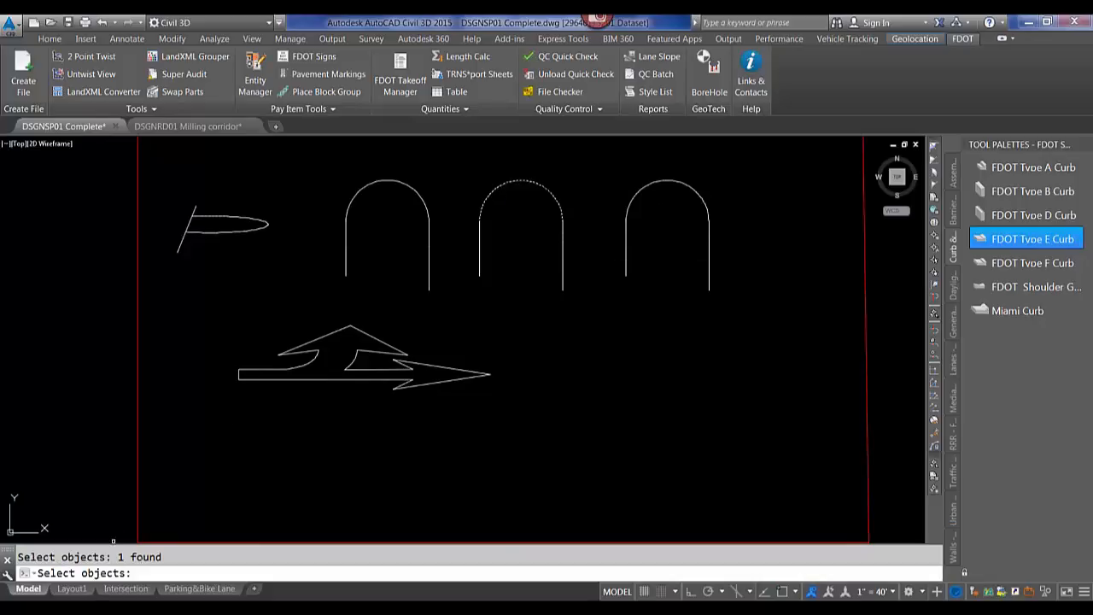
{"action": "mouse_move", "coordinate": [505, 287]}
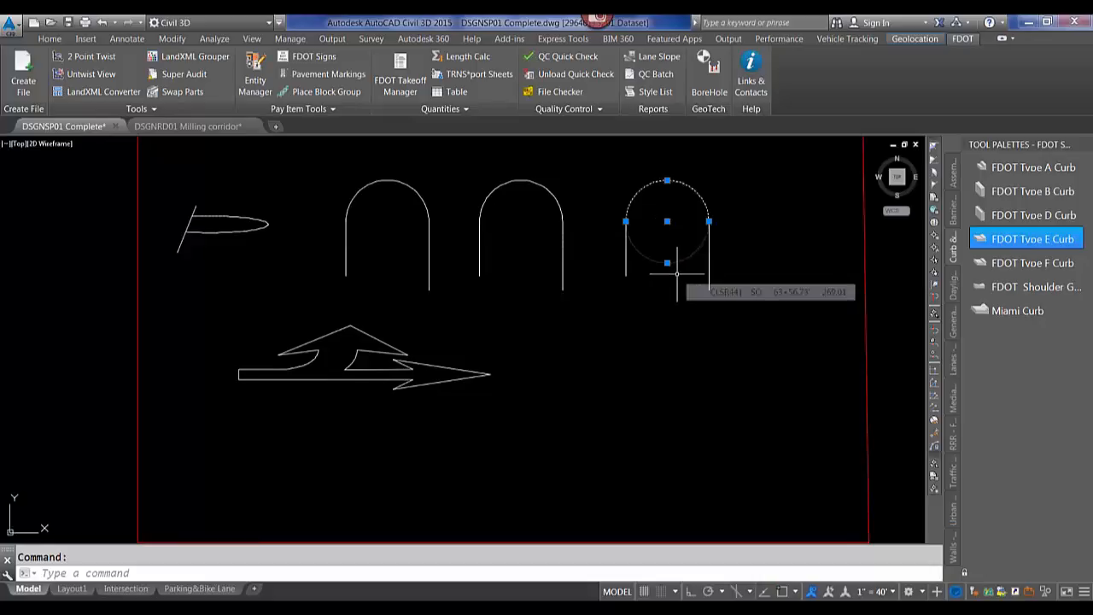
{"action": "key", "text": "Escape"}
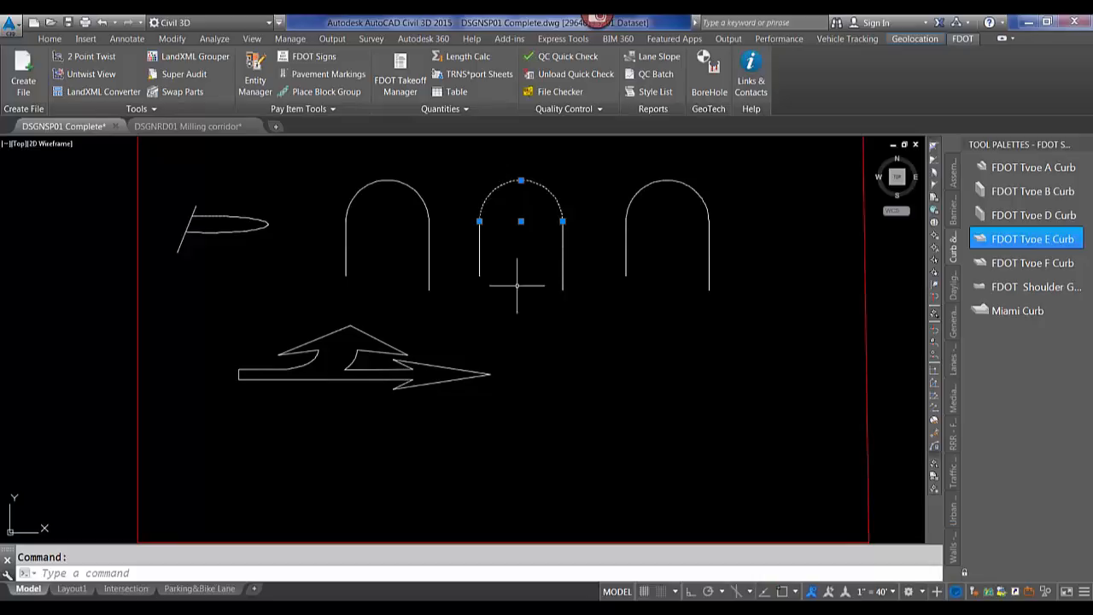
{"action": "key", "text": "Escape"}
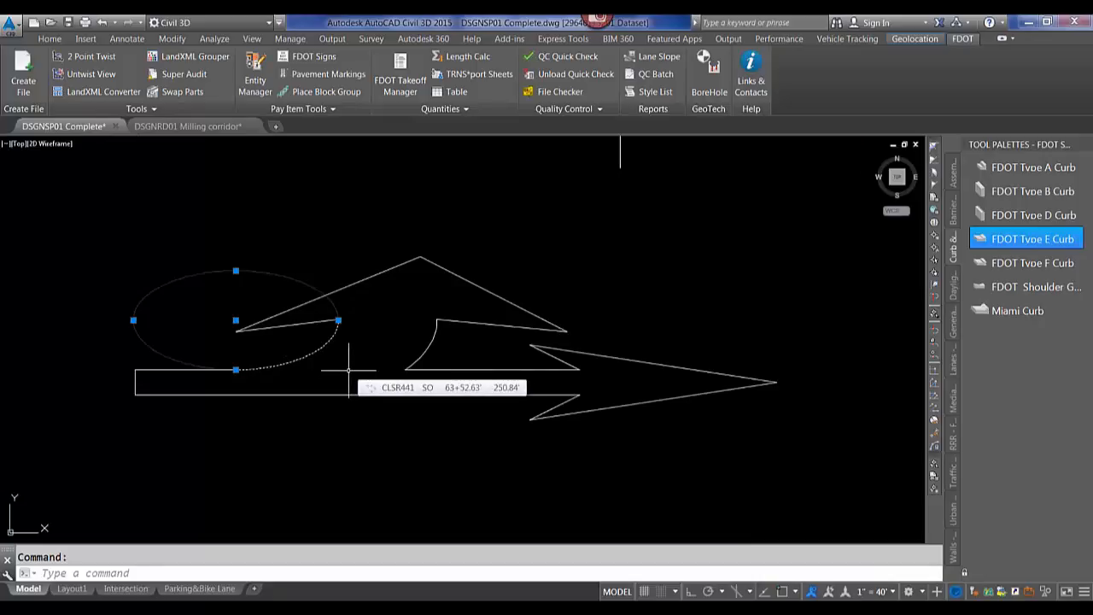
{"action": "mouse_move", "coordinate": [389, 359]}
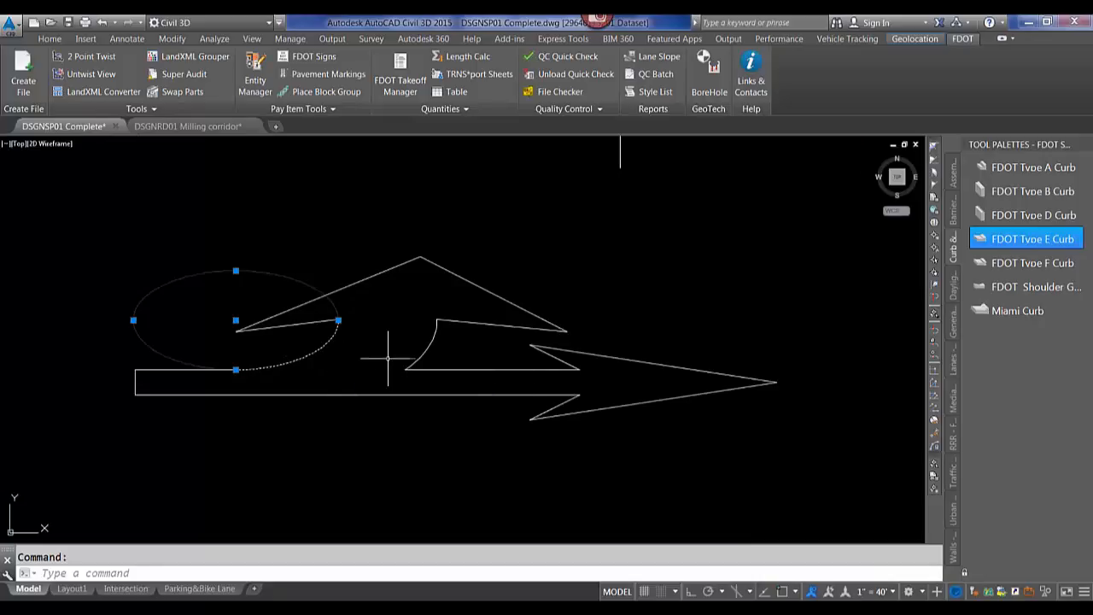
{"action": "mouse_move", "coordinate": [320, 353]}
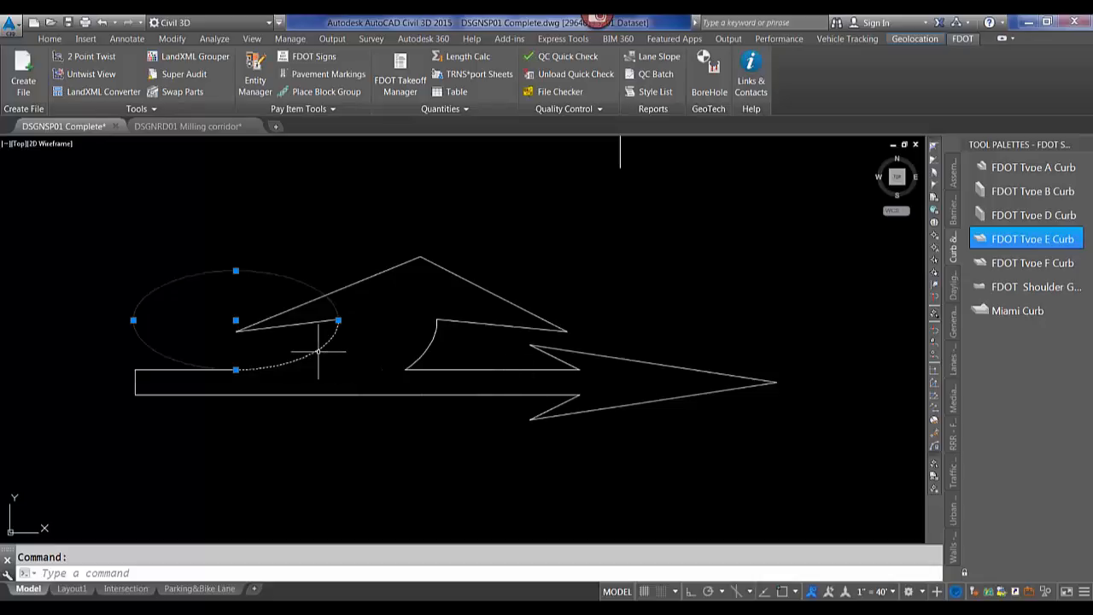